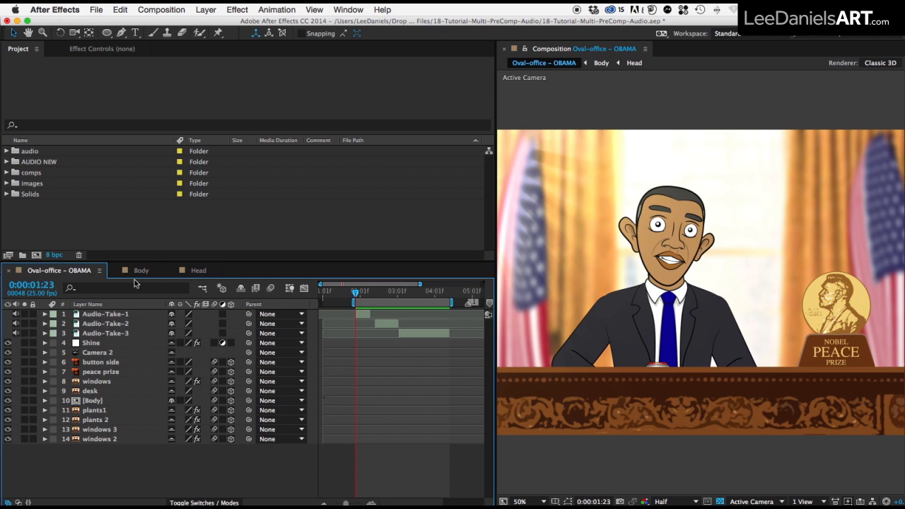
Pre-compose Audio-Take-1 to 3 from the Oval-office scene into a comp named 'Audio'.
double_click(198, 270)
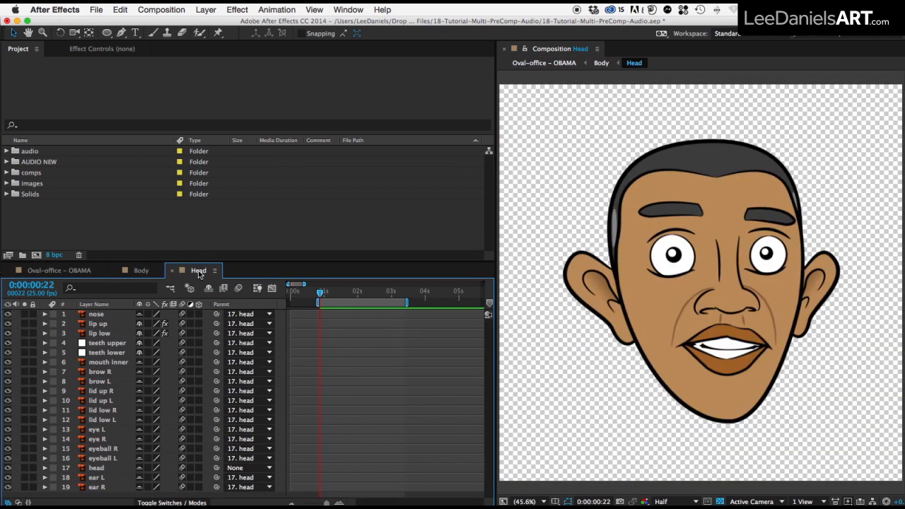
click(59, 270)
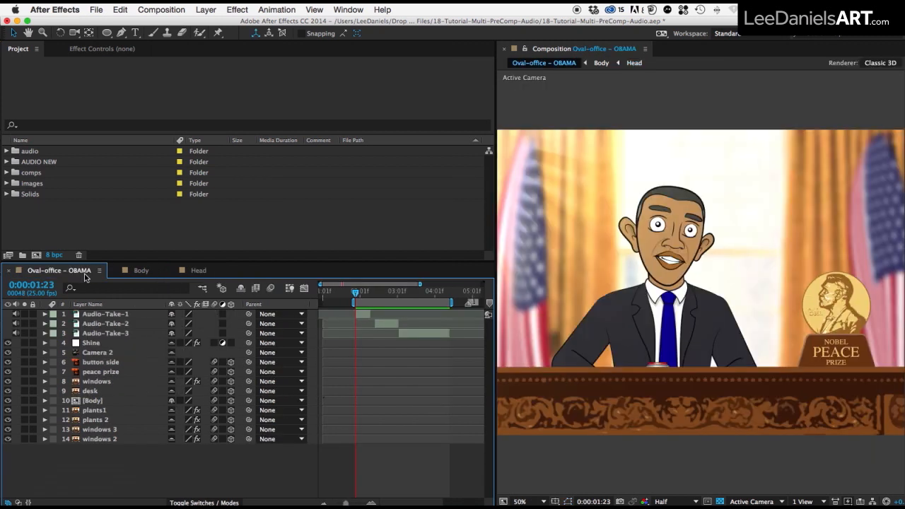
click(104, 314)
text(A)
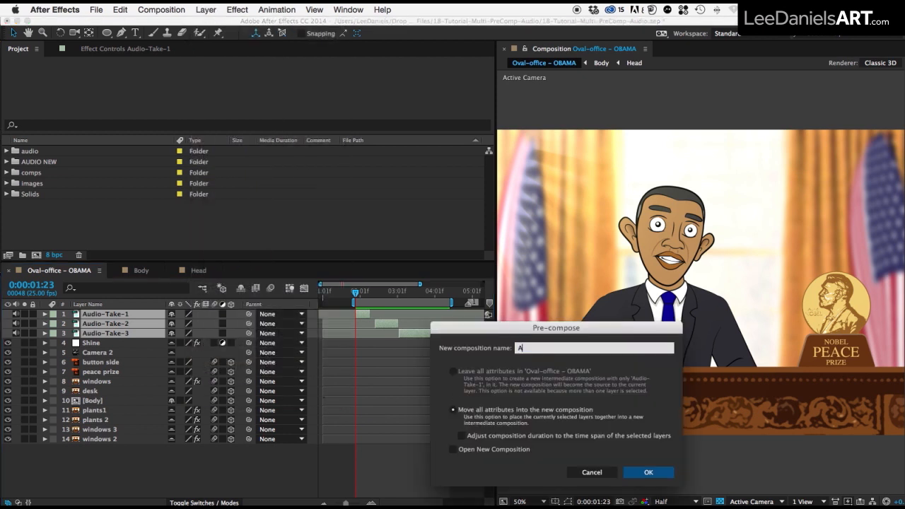
click(647, 471)
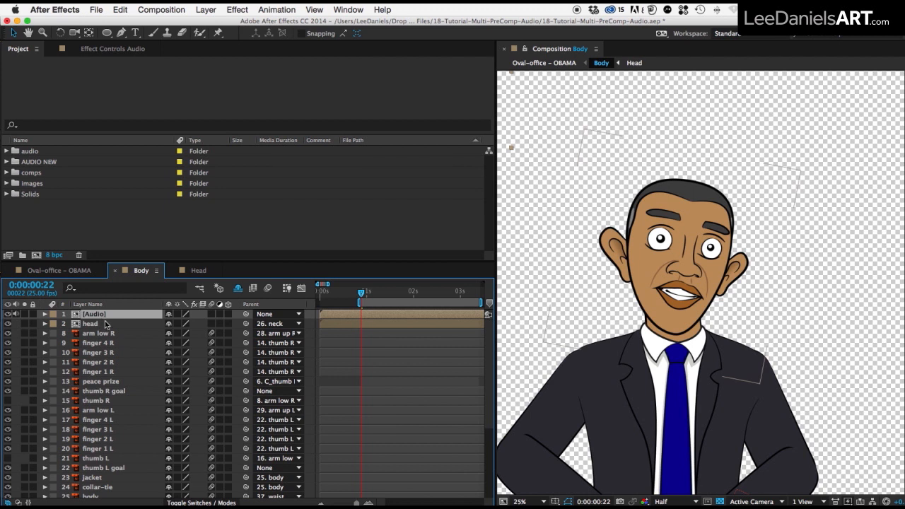
Make the Audio layer a guide layer in Body, then paste it into Head.
click(205, 9)
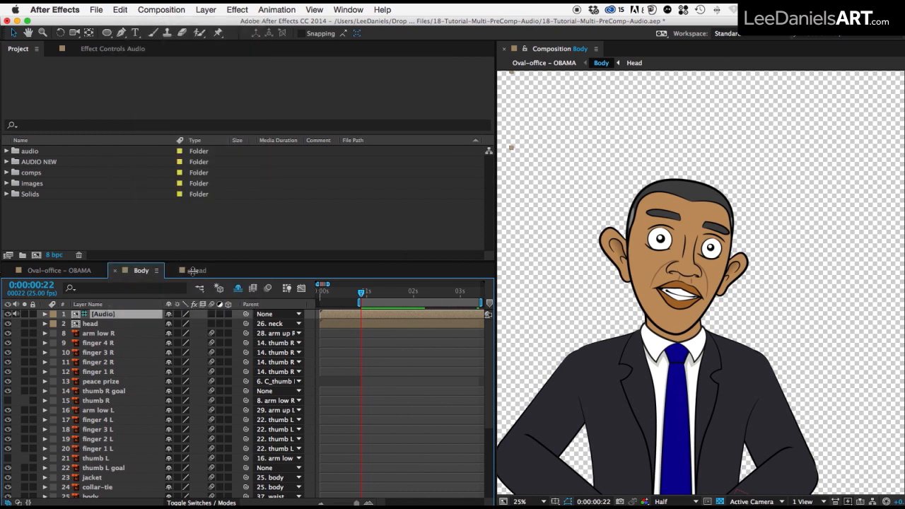
click(199, 270)
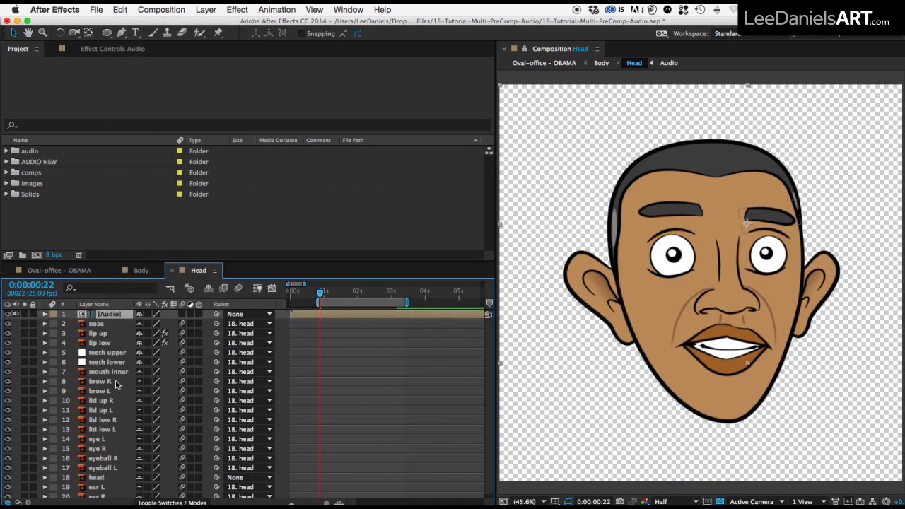